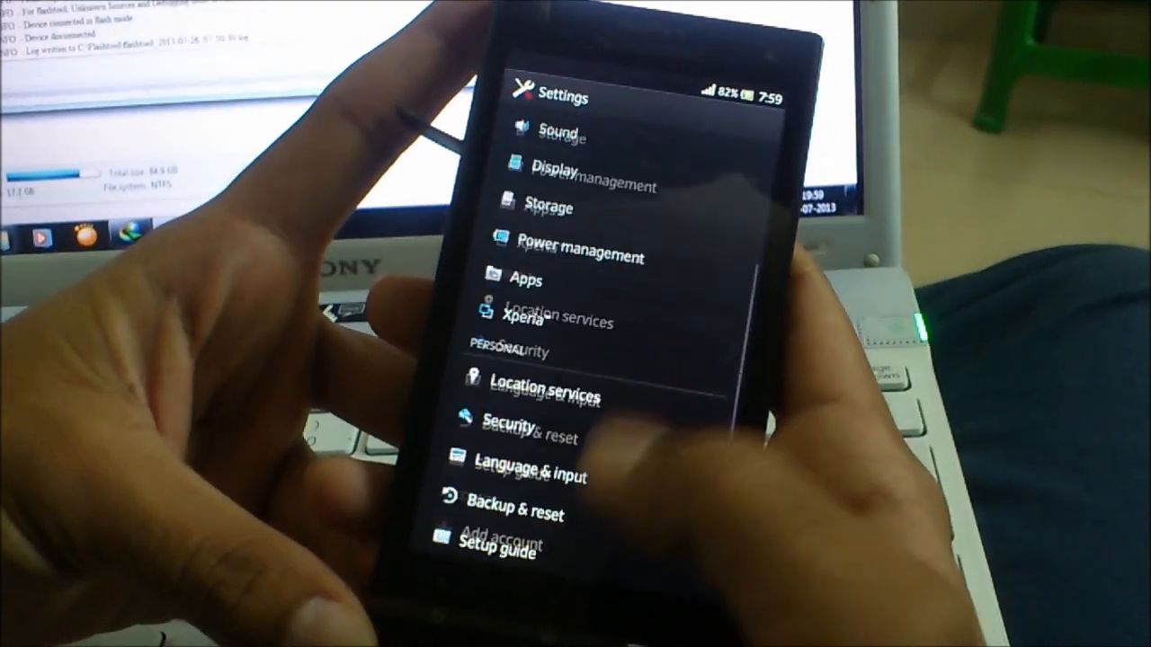
{"action": "scroll", "scroll_direction": "down", "scroll_amount": 3}
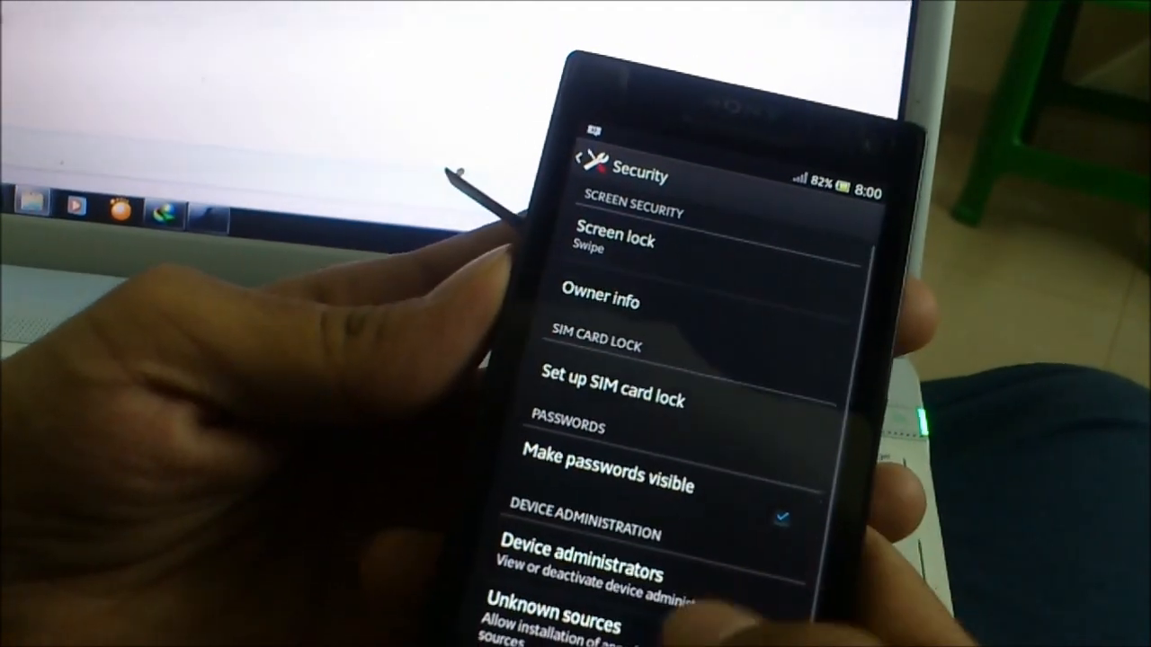
{"action": "scroll", "scroll_direction": "down", "scroll_amount": 3}
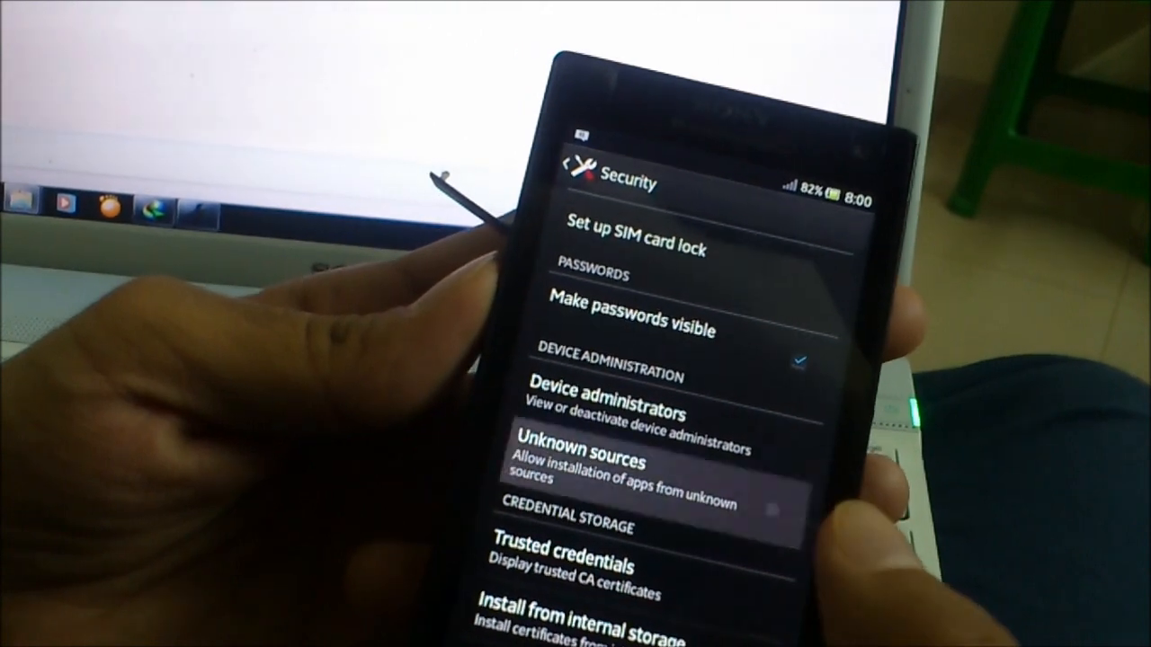